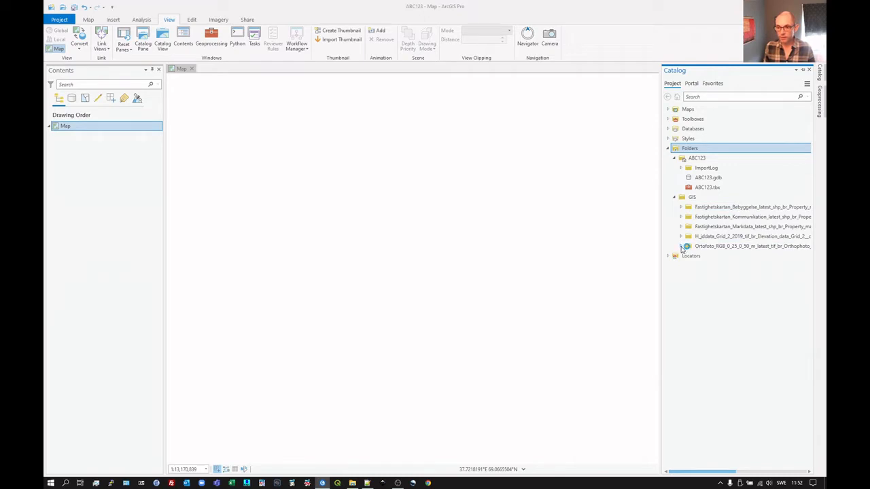
Expand the Ortofoto_RGB folder in the Catalog to show its documentation and raster files.
click(681, 246)
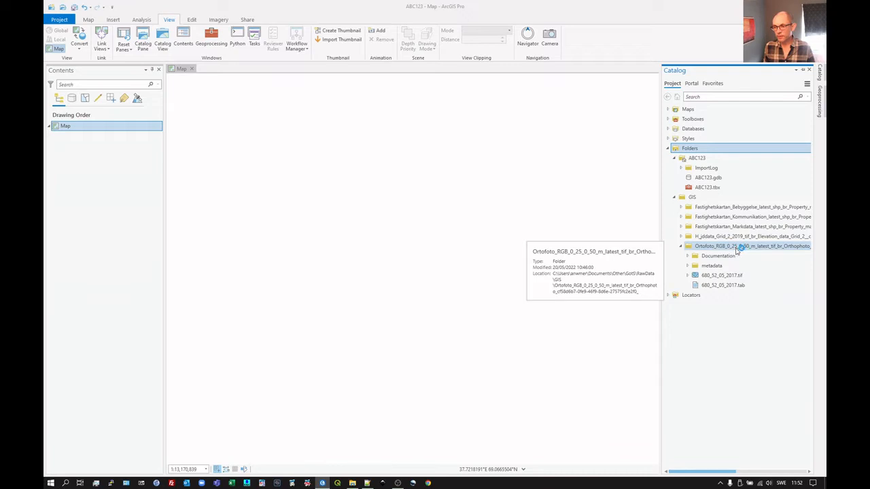
mouse_move(777, 250)
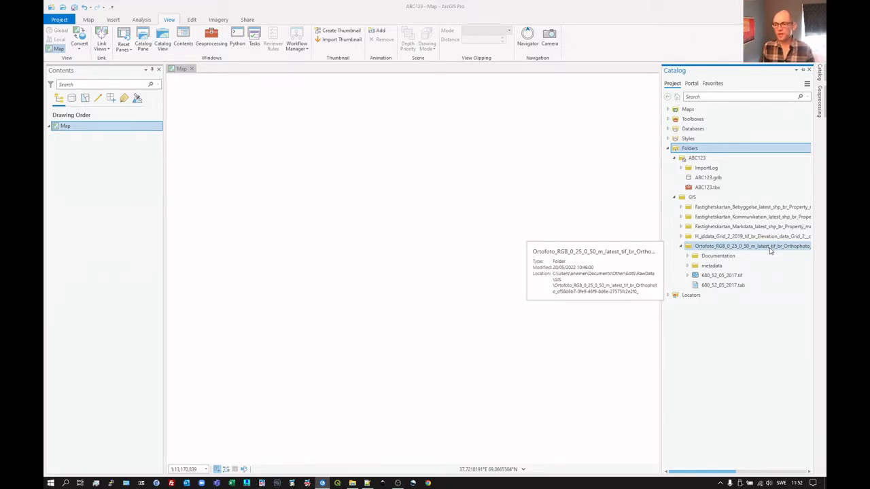
mouse_move(754, 247)
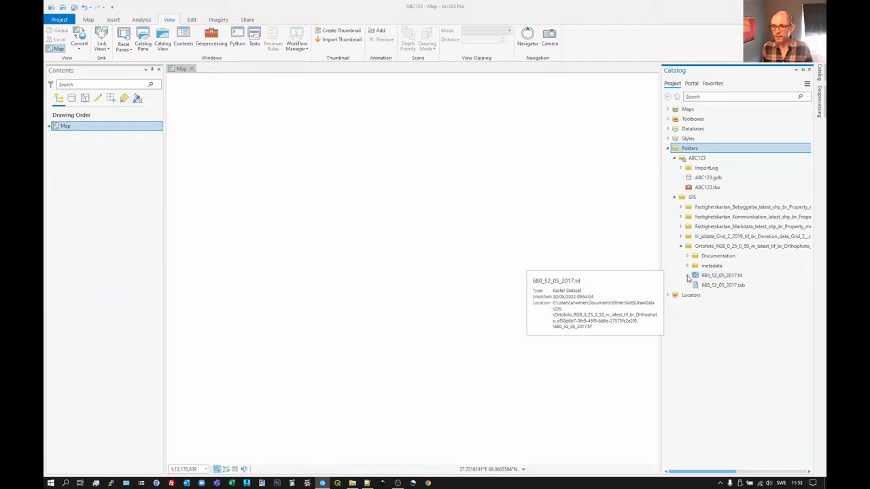
Expand 680_52_05_2017.tif to list Band_1, Band_2 and Band_3, glance at its .tab file, and reselect the raster.
click(721, 275)
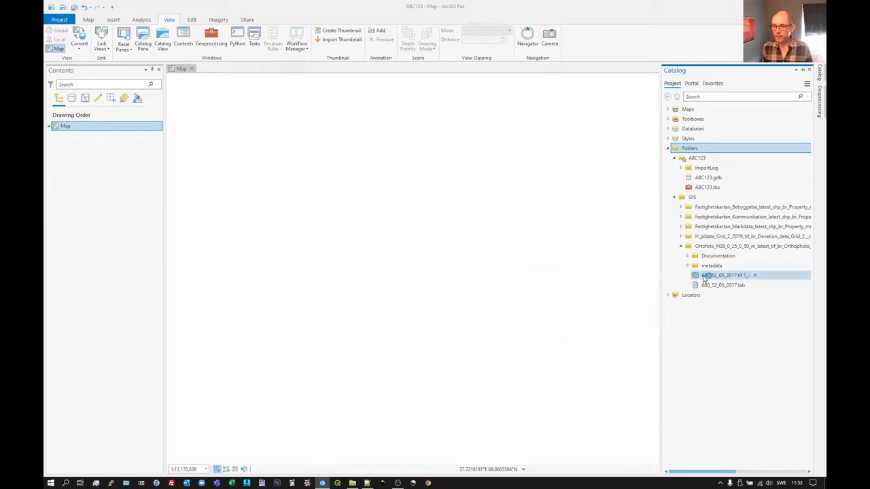
click(687, 275)
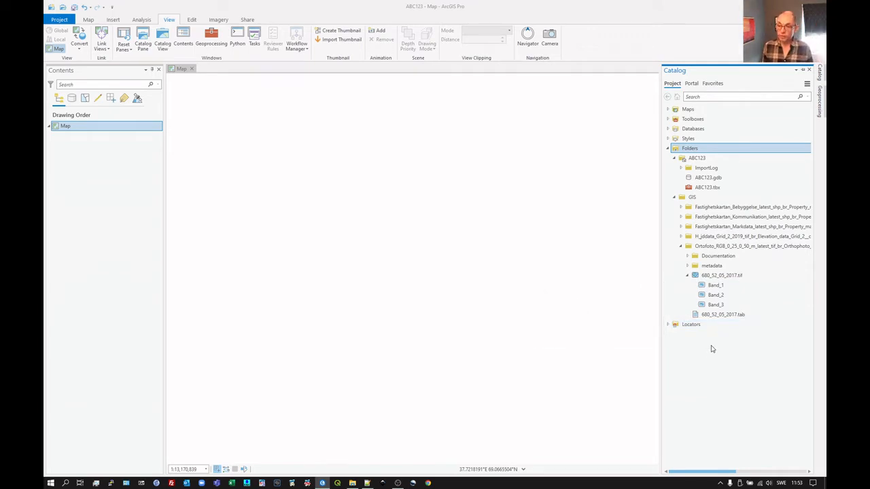
click(723, 314)
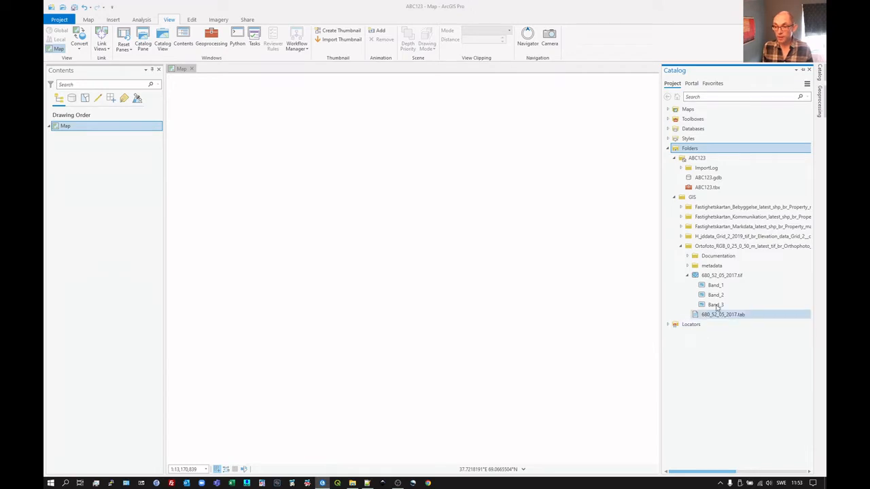
click(722, 275)
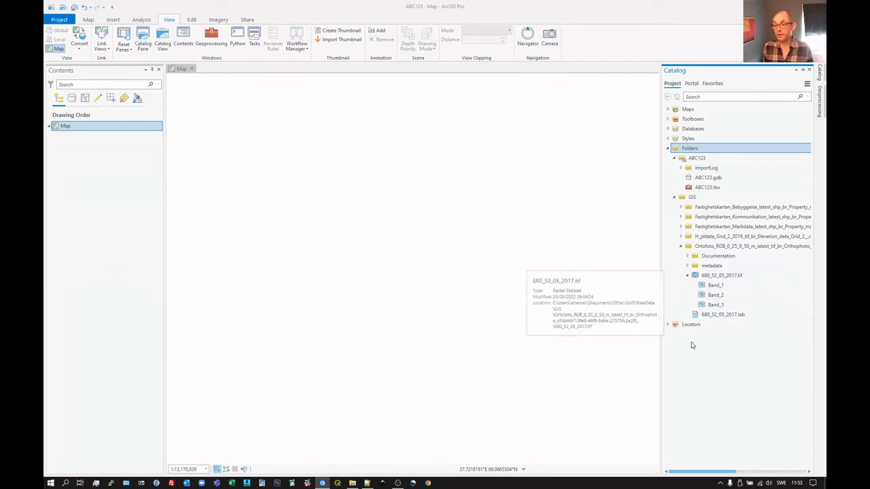
click(721, 275)
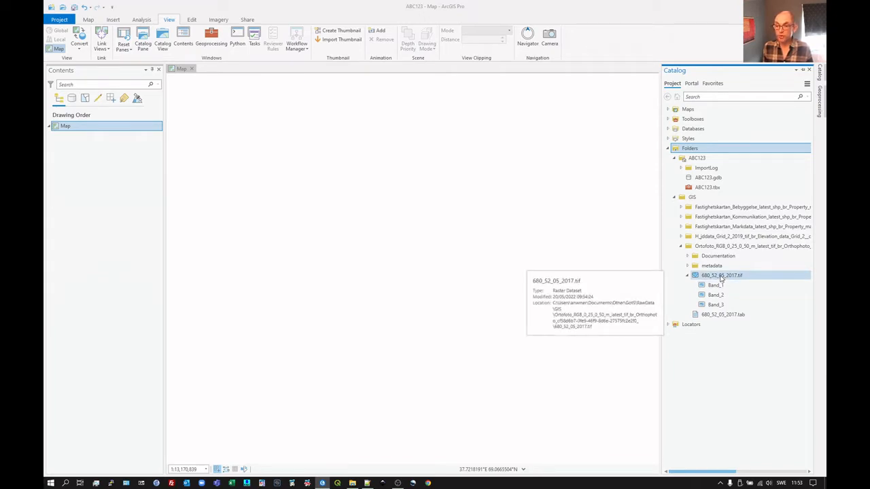
Add 680_52_05_2017.tif to the current map, answering the Build pyramids prompt, and select the new layer.
right_click(722, 276)
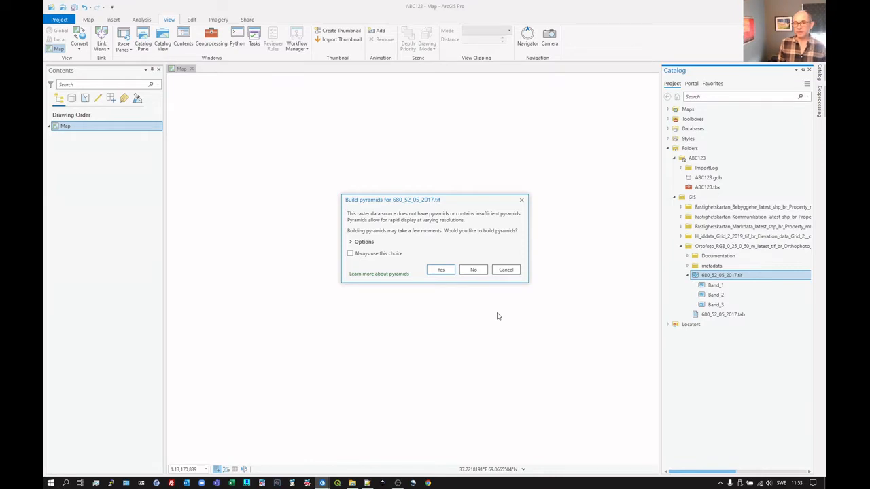
click(474, 269)
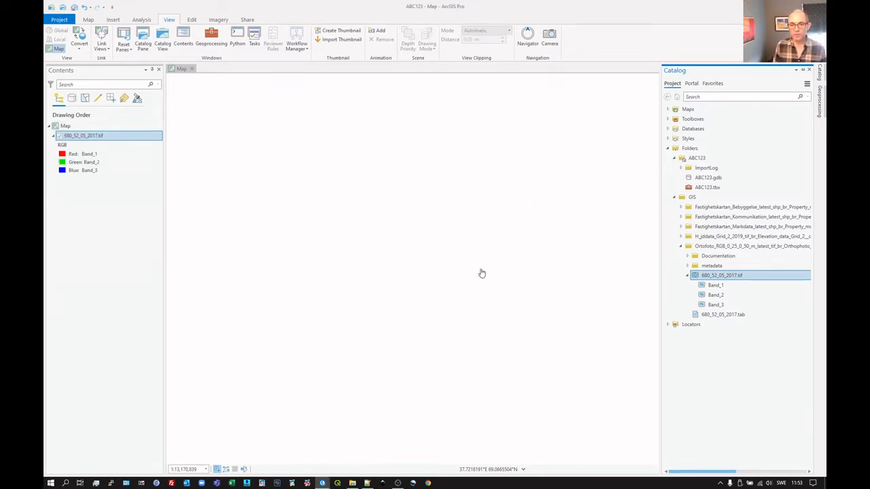
click(59, 135)
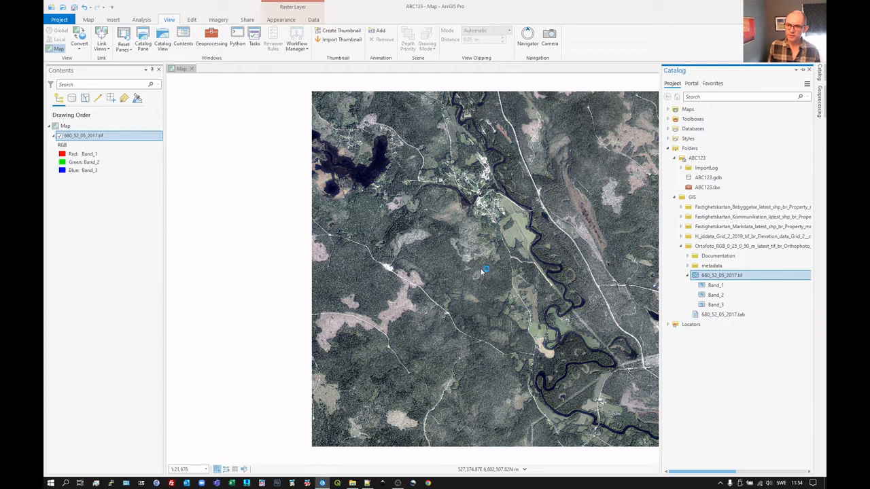
mouse_move(485, 271)
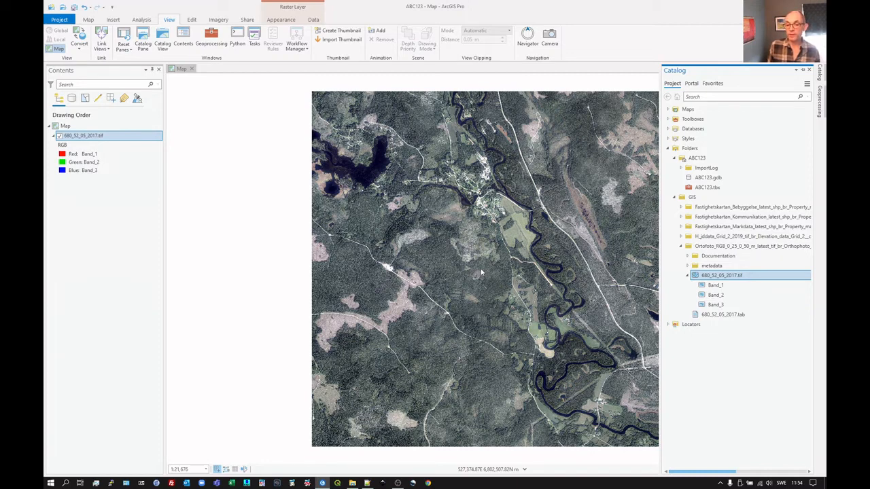
mouse_move(485, 269)
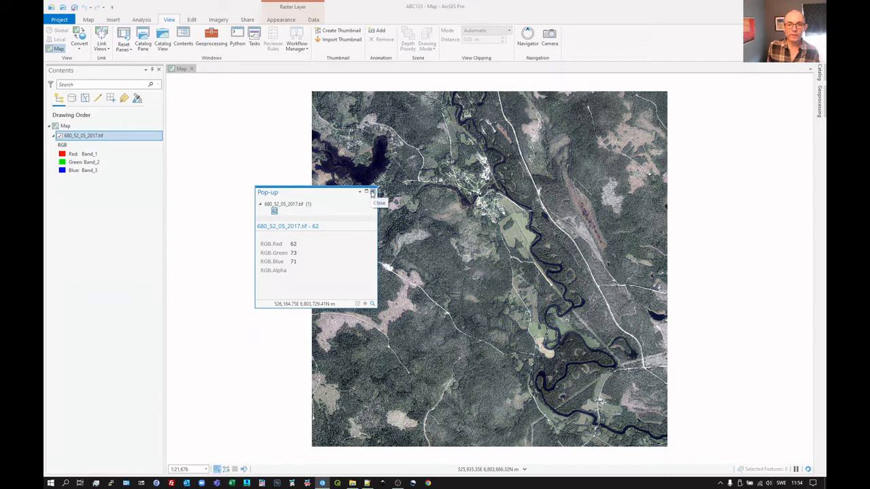
Dismiss the pixel pop-up showing RGB values 62, 73 and 71.
click(373, 191)
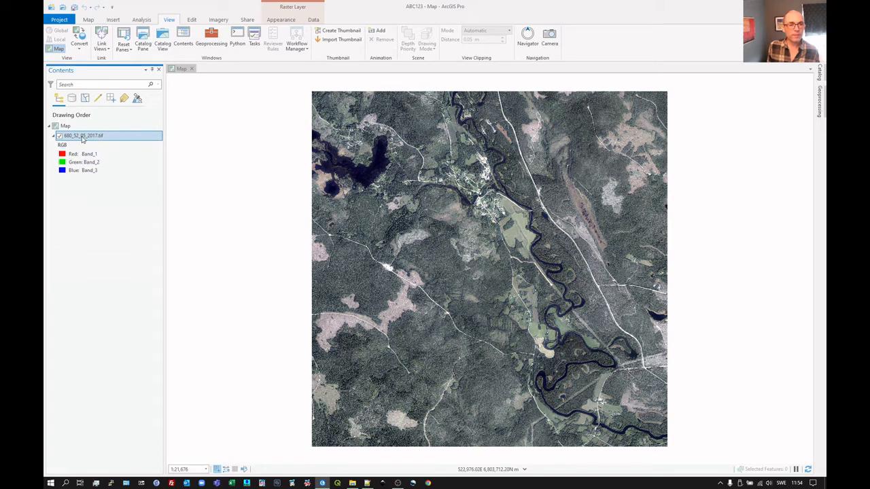
Open the orthophoto layer's Properties and review its Metadata and Source pages.
right_click(84, 135)
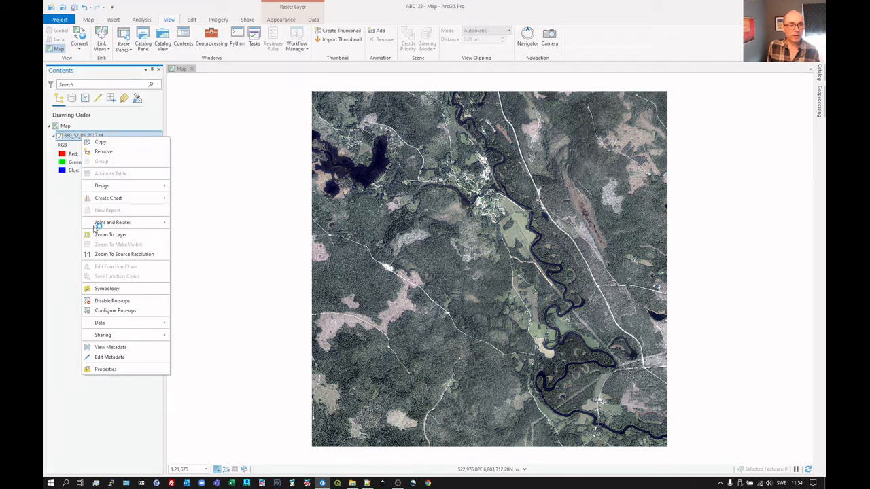
mouse_move(105, 369)
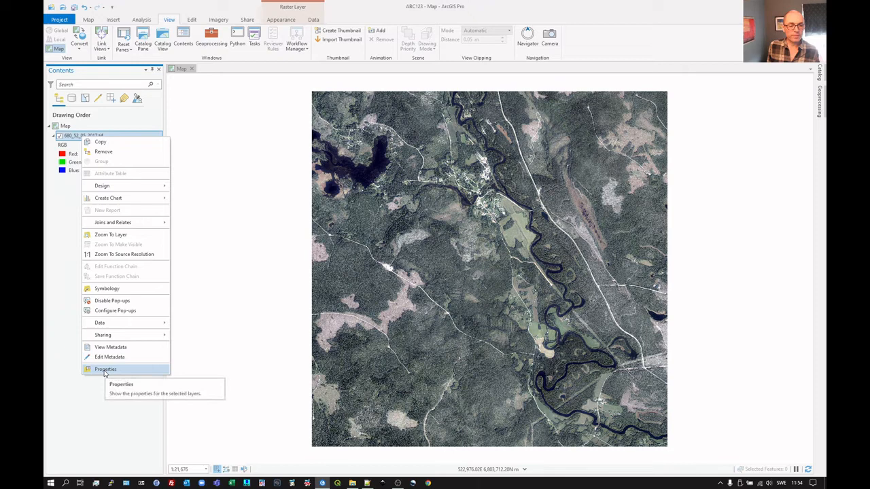
click(106, 369)
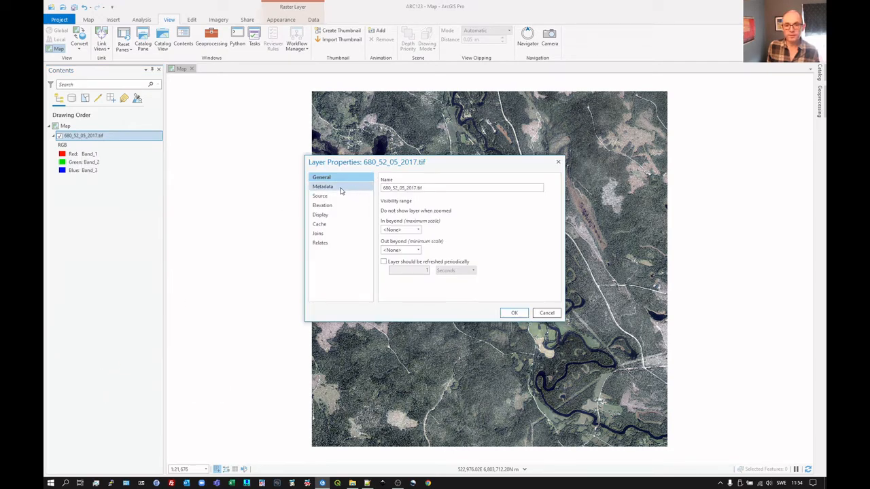
click(322, 186)
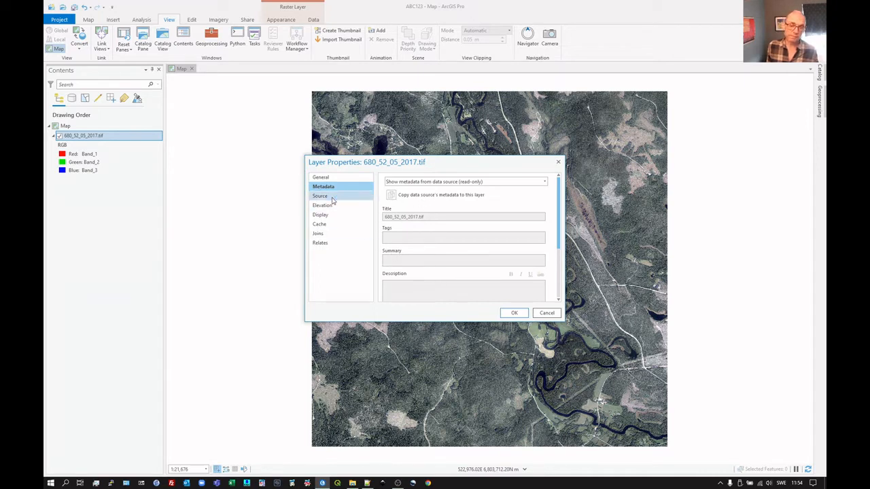
click(320, 196)
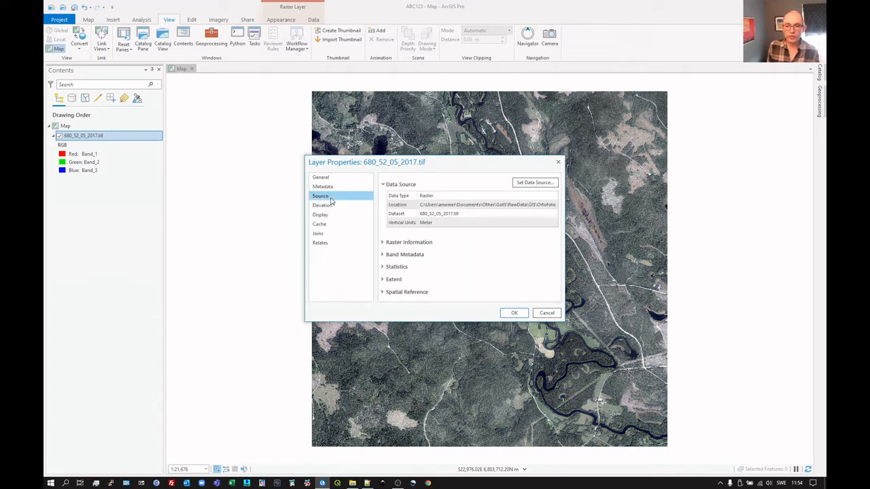
mouse_move(342, 205)
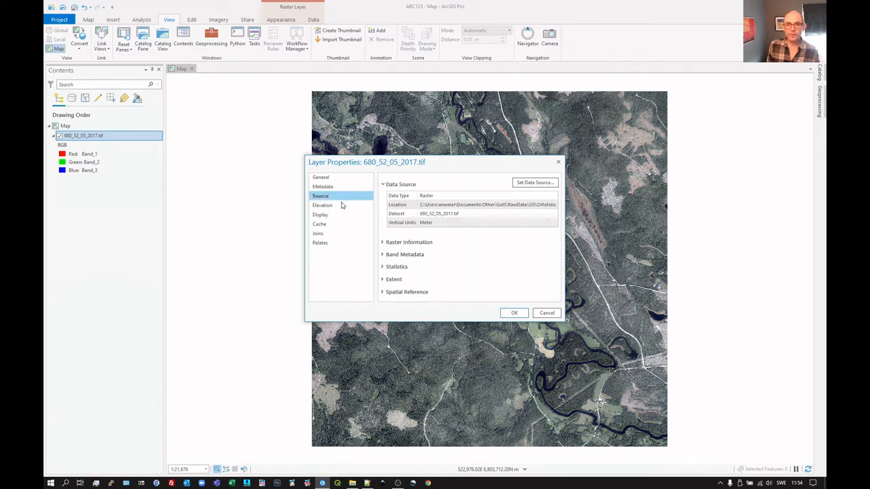
Review the Elevation, Display, Joins and Relates pages of the layer properties.
click(322, 206)
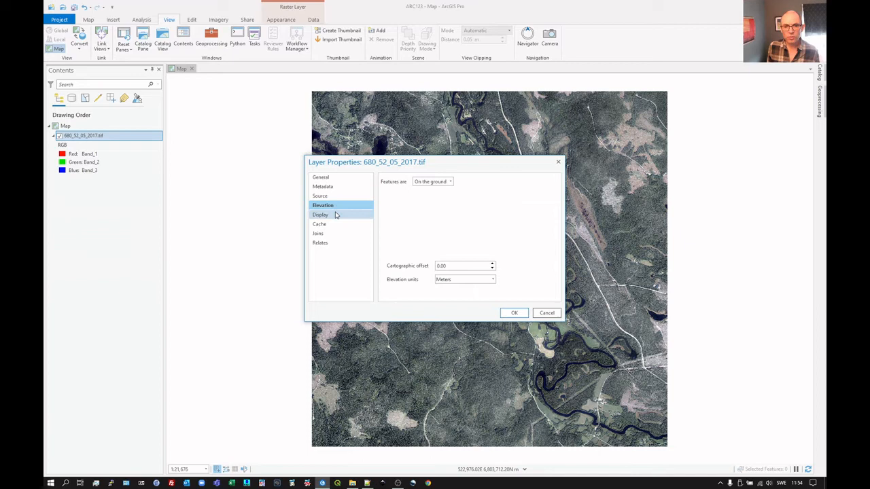
click(320, 215)
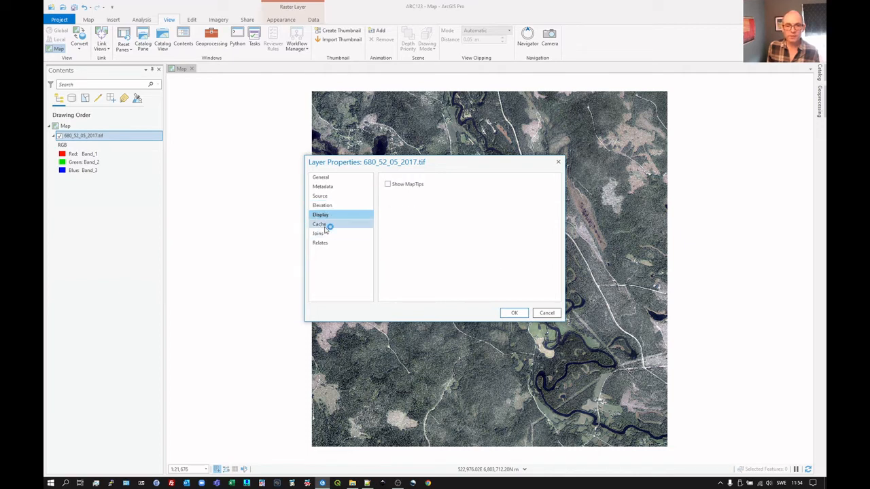
click(318, 234)
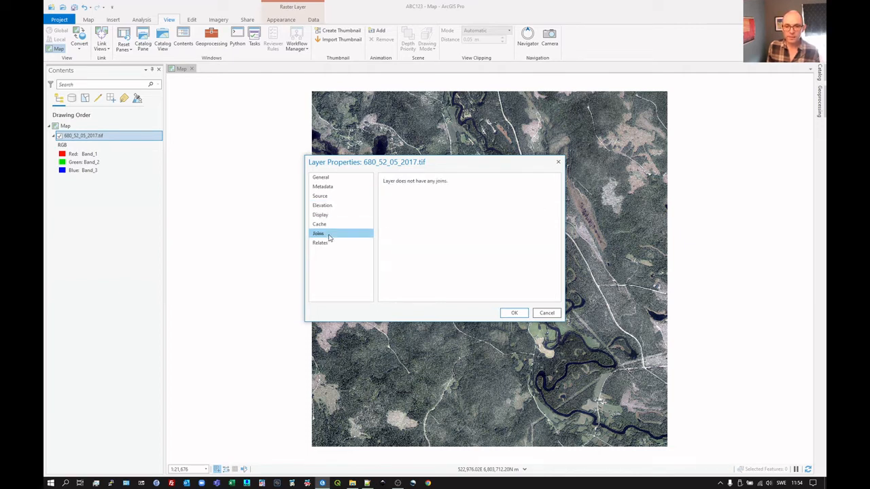
click(320, 242)
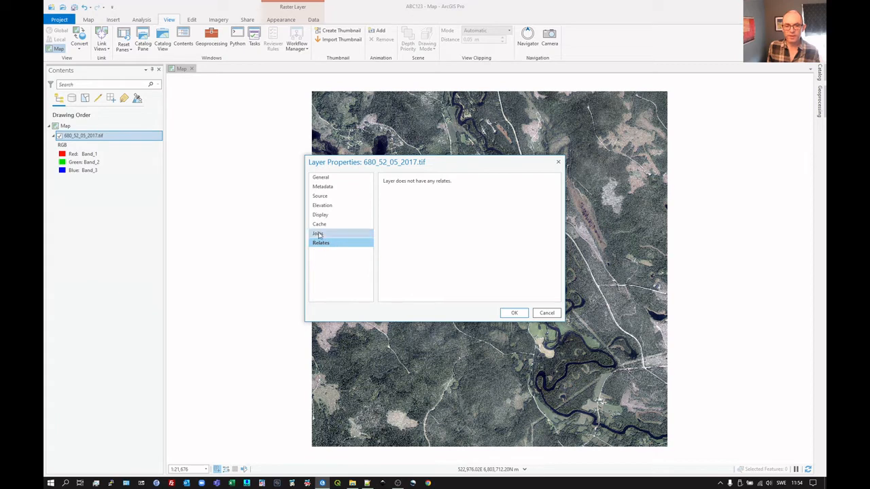
click(321, 243)
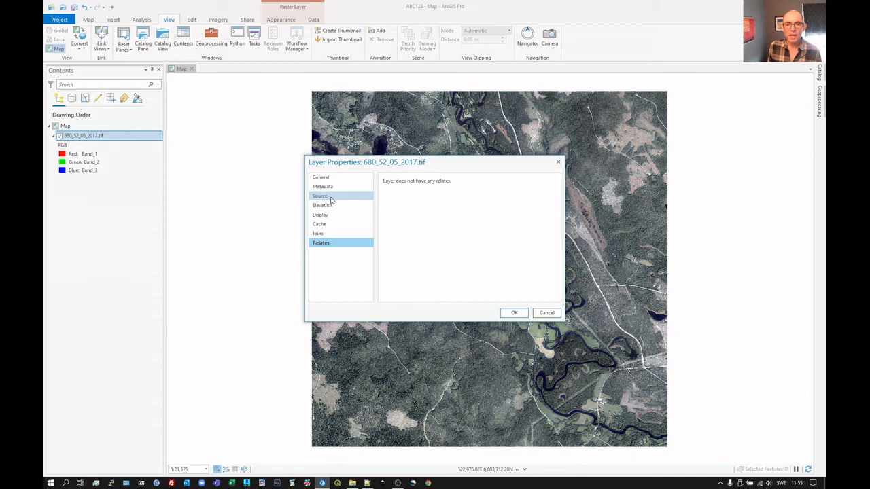
Return to the Source page and read Raster Information: 10000×10000 cells, 3 bands, 0.5 cell size, 8-bit unsigned.
click(320, 195)
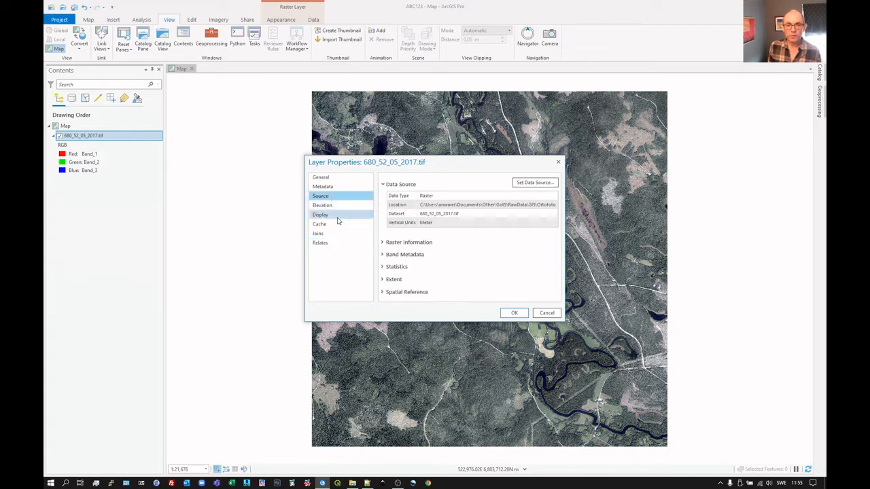
mouse_move(452, 234)
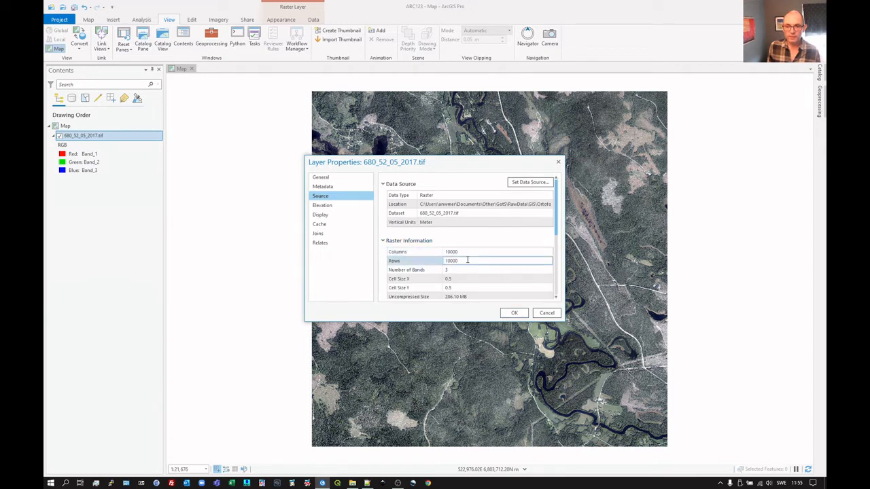
scroll(down, 3)
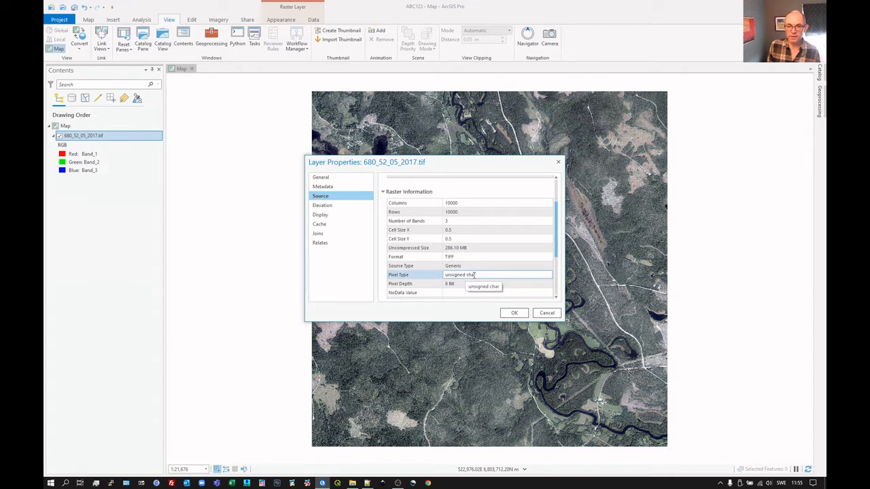
mouse_move(474, 277)
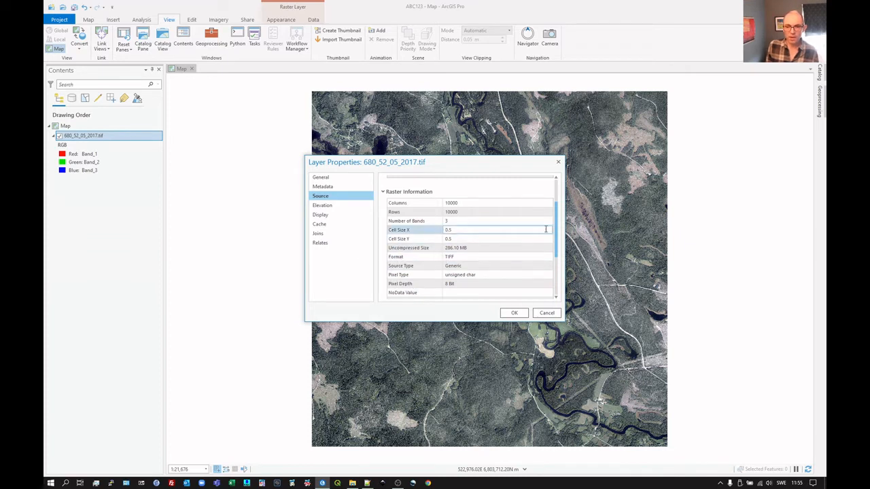
scroll(down, 3)
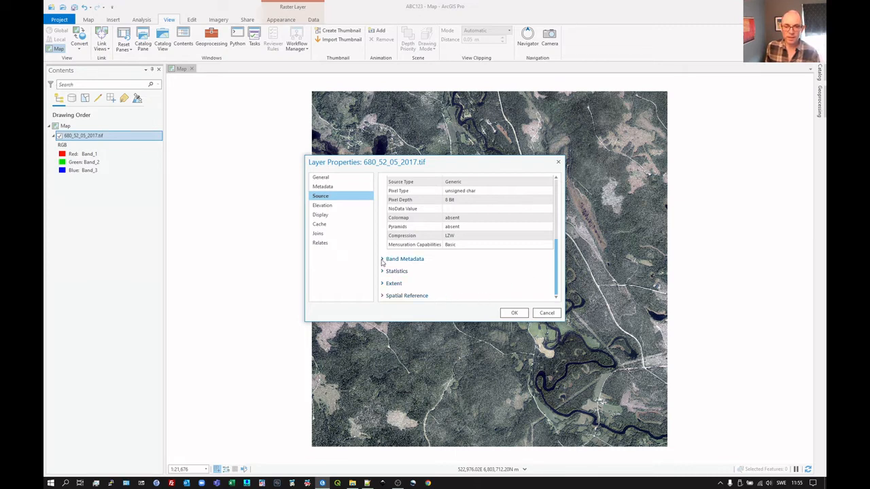
Peek at Band Metadata, then expand Statistics to show band minimums 14, 17, 5 and maximum 255.
click(383, 259)
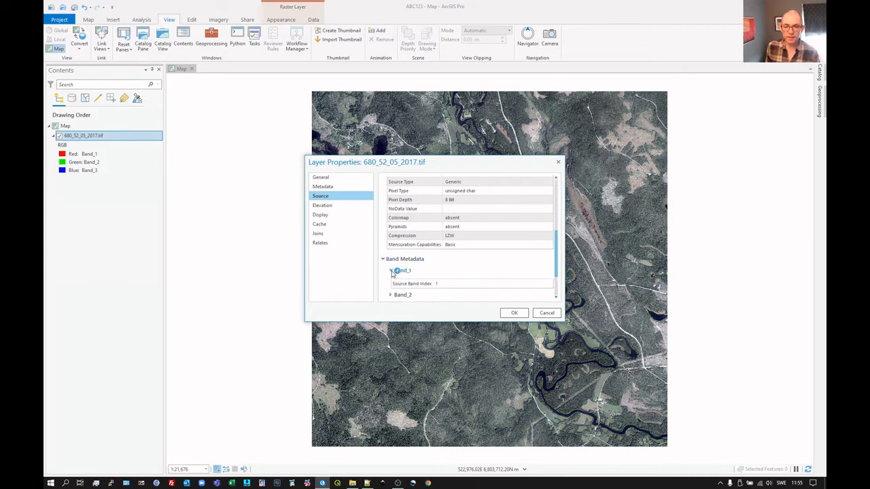
click(383, 259)
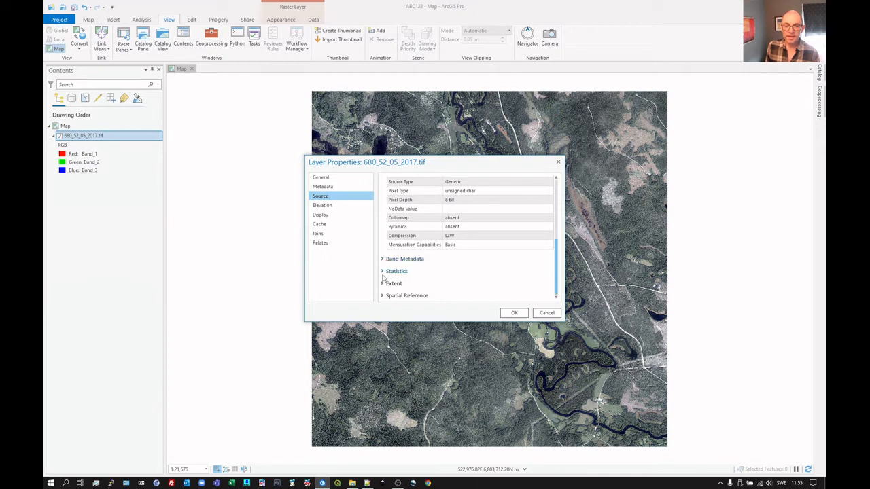
click(383, 271)
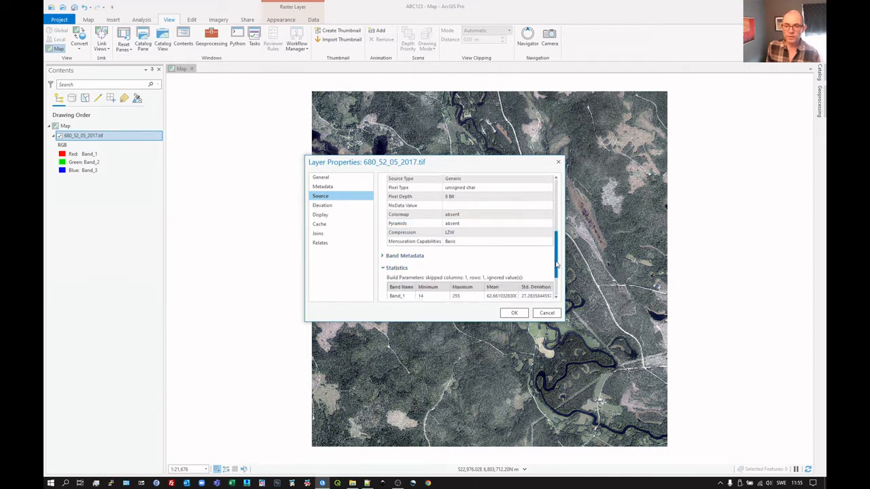
scroll(down, 3)
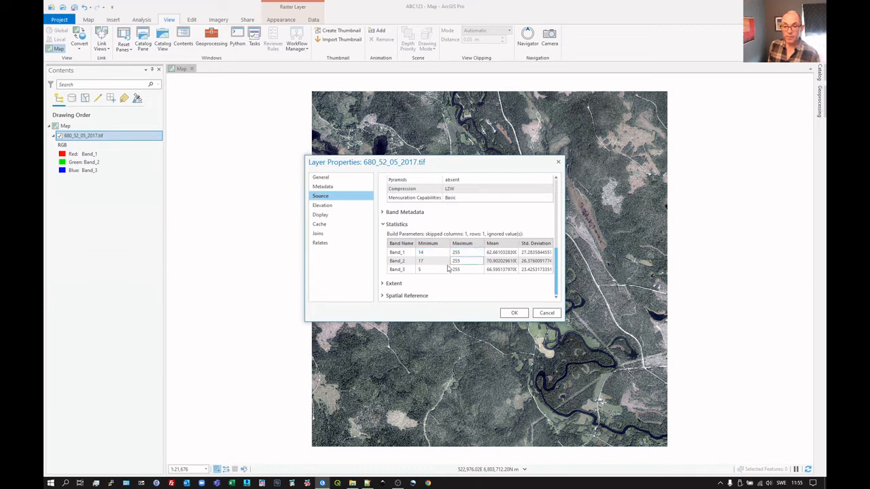
mouse_move(471, 262)
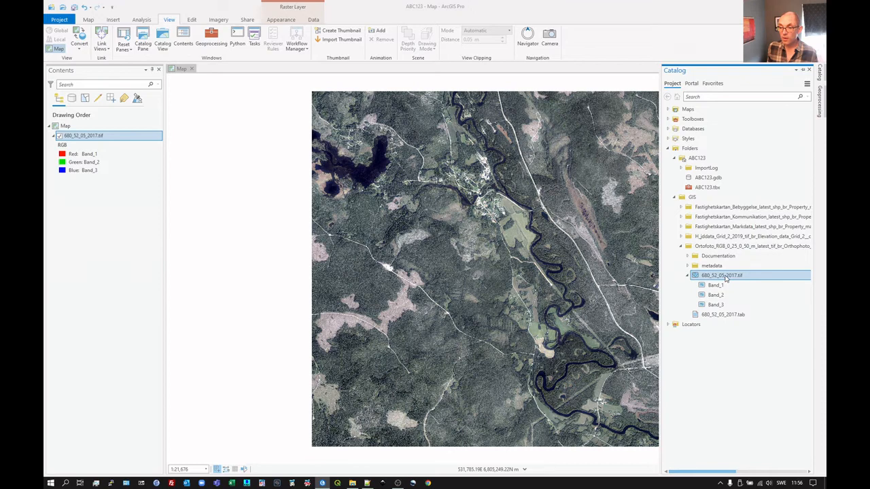
Bring up the context menu for the .tif in the Catalog, then for the orthophoto layer in Contents.
right_click(721, 276)
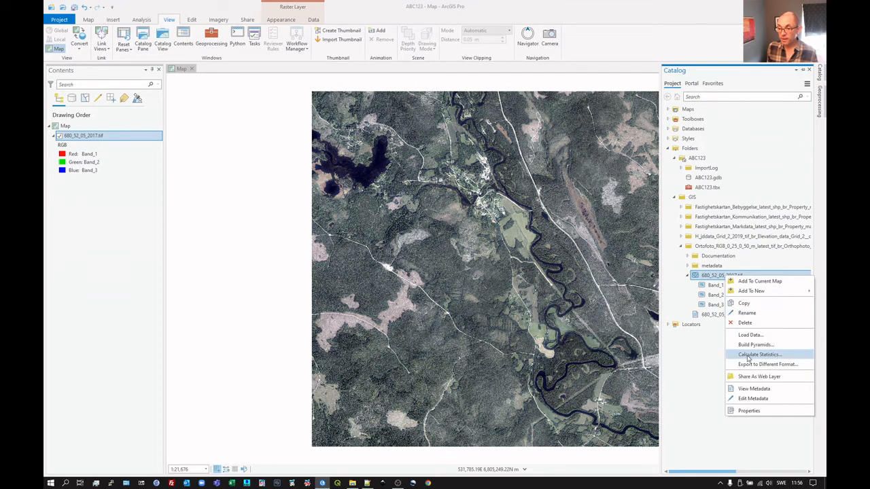
mouse_move(759, 354)
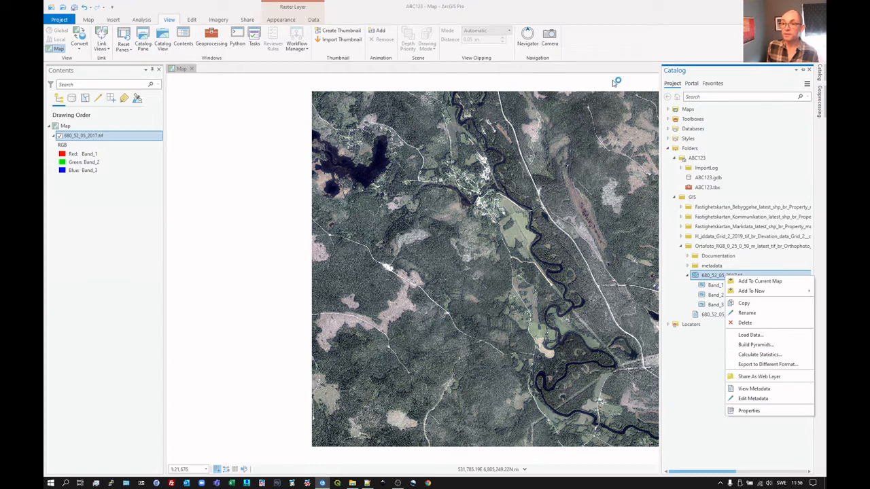
mouse_move(105, 218)
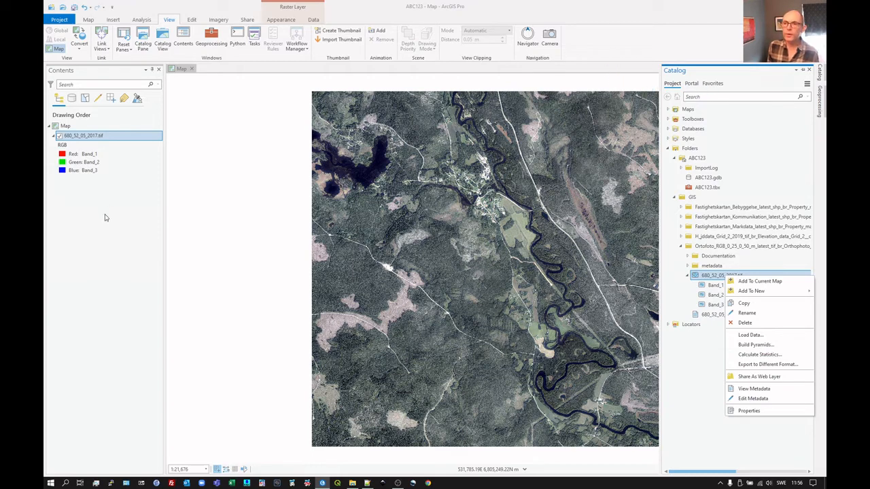
right_click(82, 135)
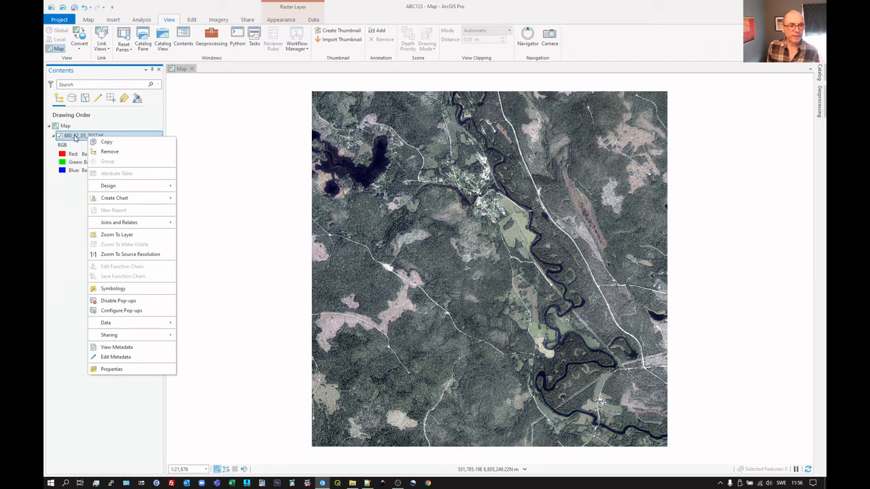
mouse_move(126, 297)
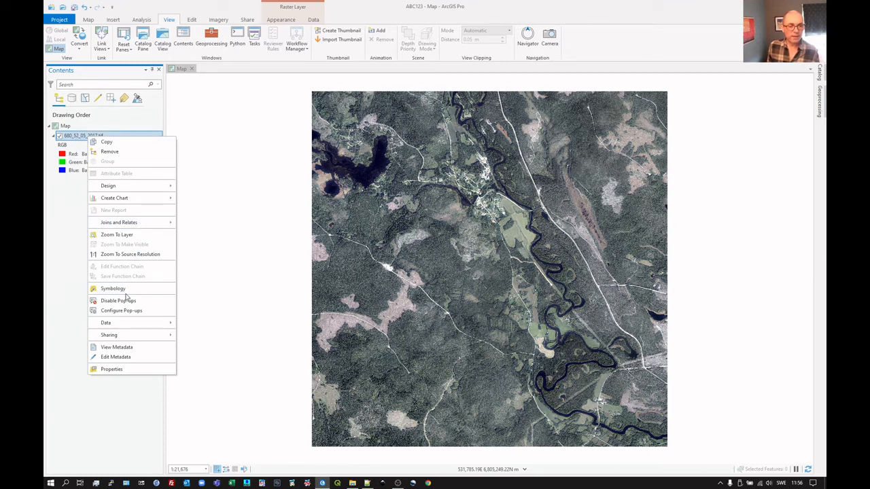
In Symbology try Band_3 on the red channel, then restore Red, Green, Blue to Band_1, Band_2, Band_3.
click(113, 289)
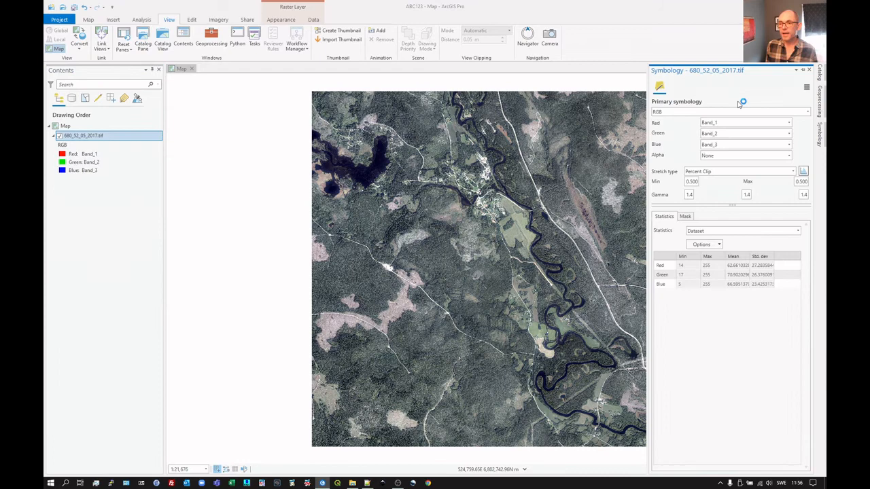
mouse_move(698, 144)
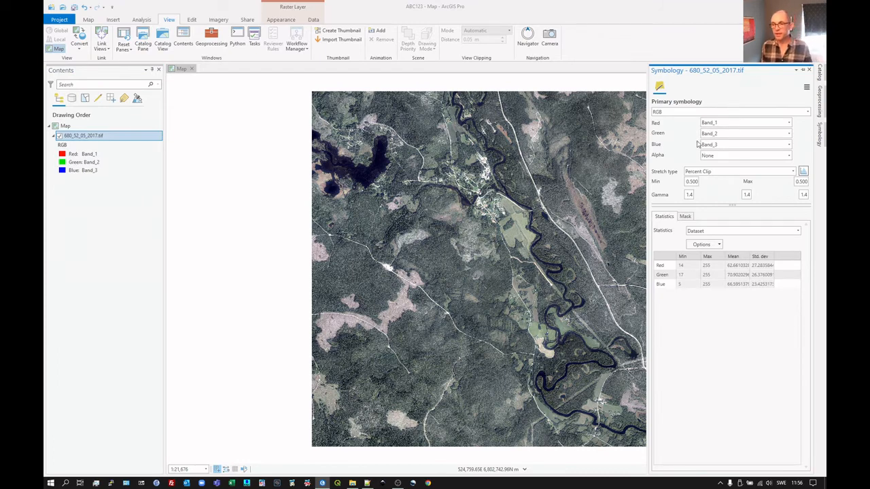
mouse_move(688, 138)
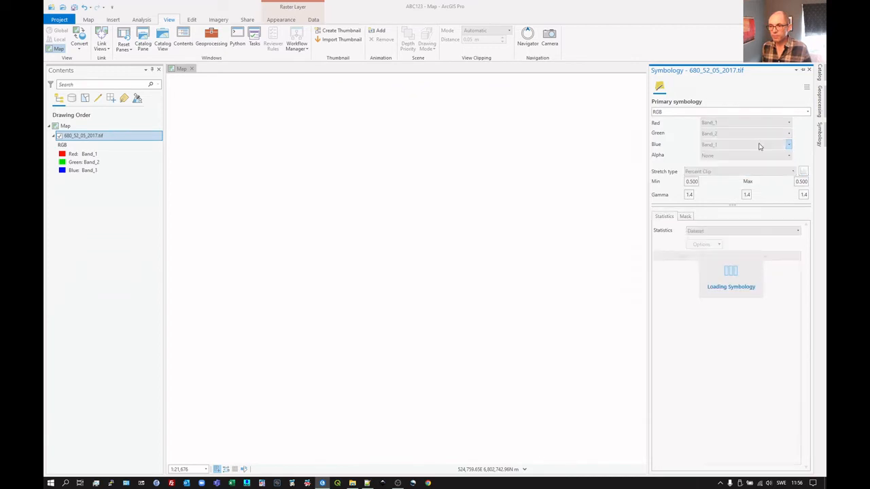
click(788, 123)
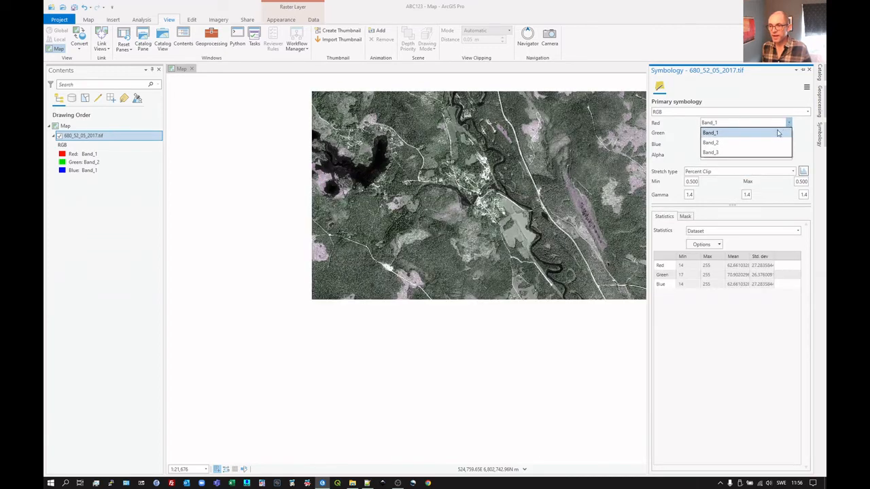
click(711, 152)
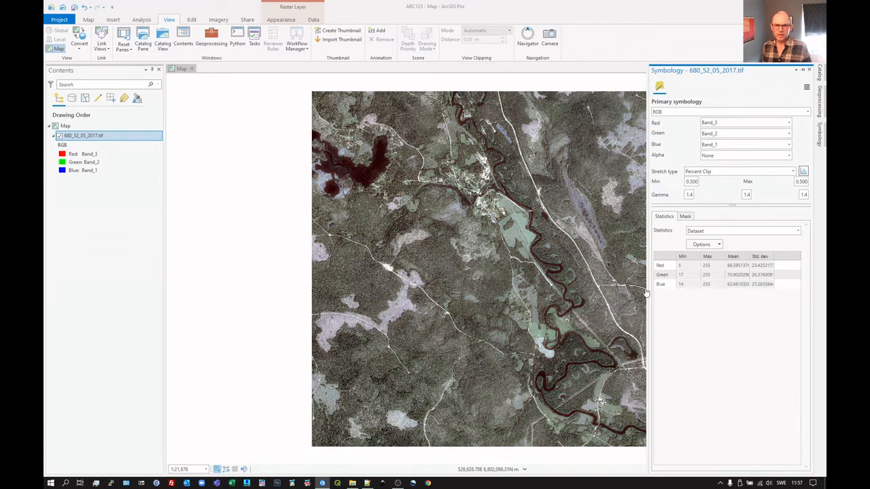
click(788, 122)
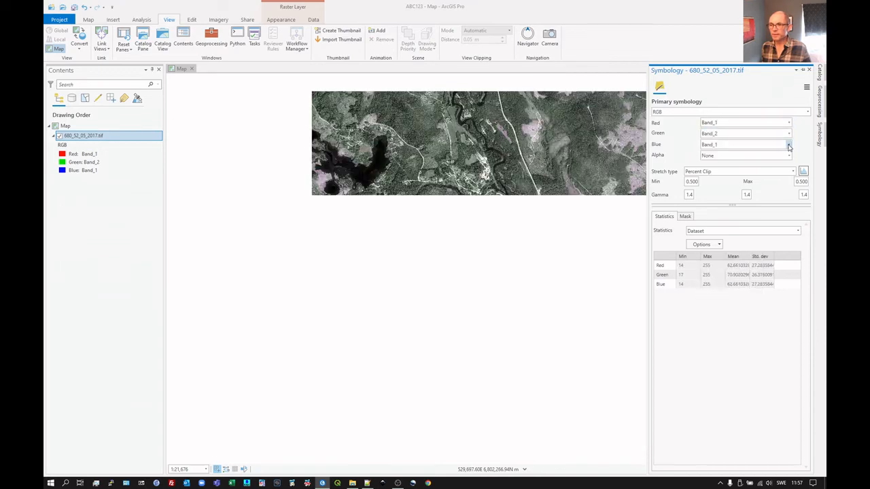
click(788, 144)
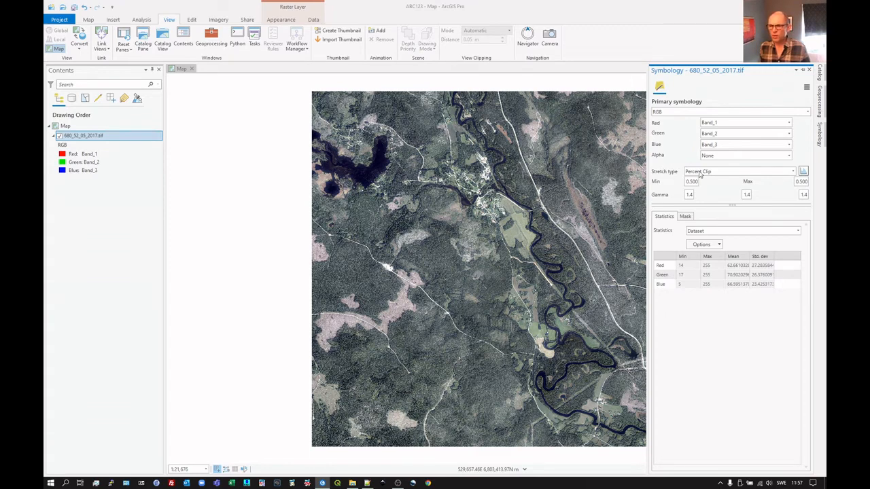
Set the orthophoto's stretch type to Minimum Maximum instead of Percent Clip.
click(792, 172)
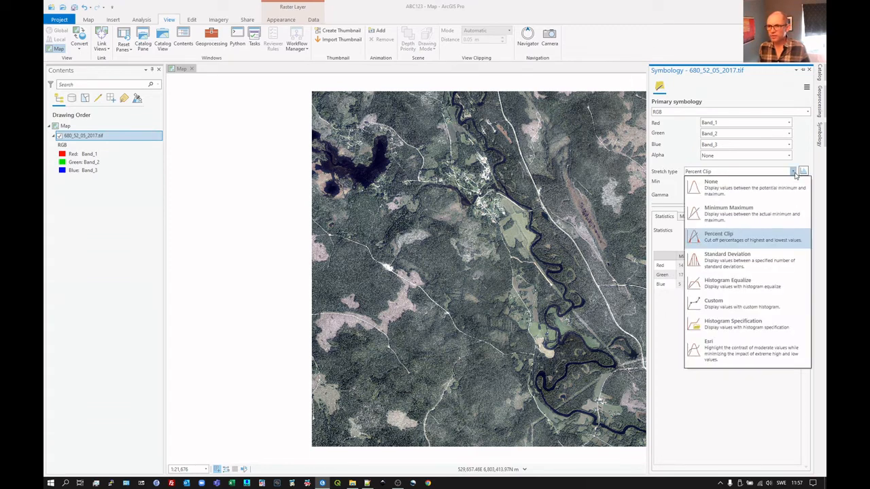
mouse_move(737, 260)
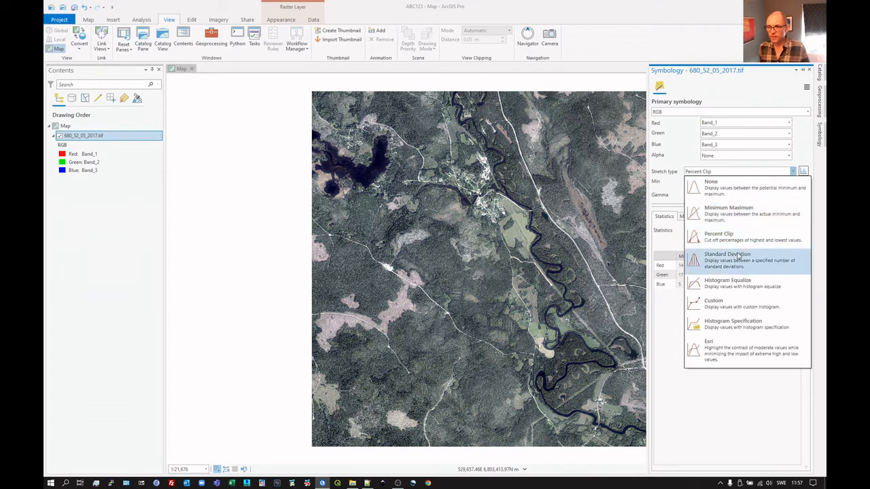
click(727, 260)
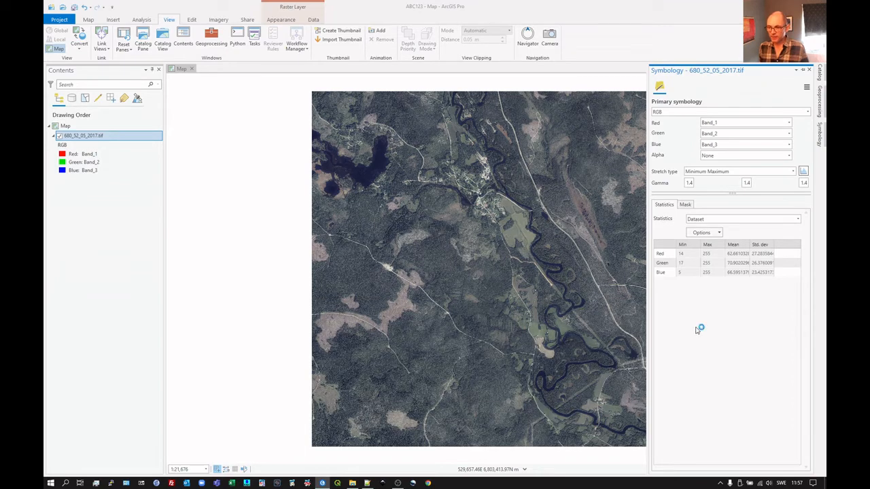
mouse_move(709, 292)
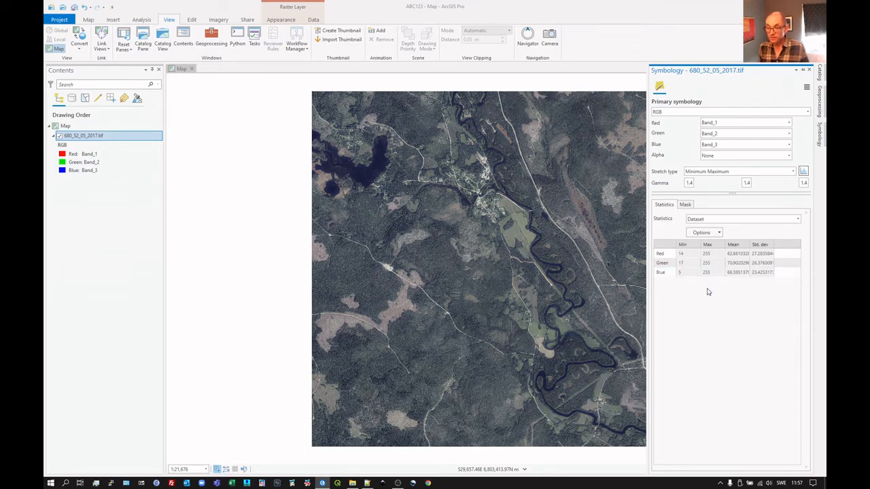
click(707, 254)
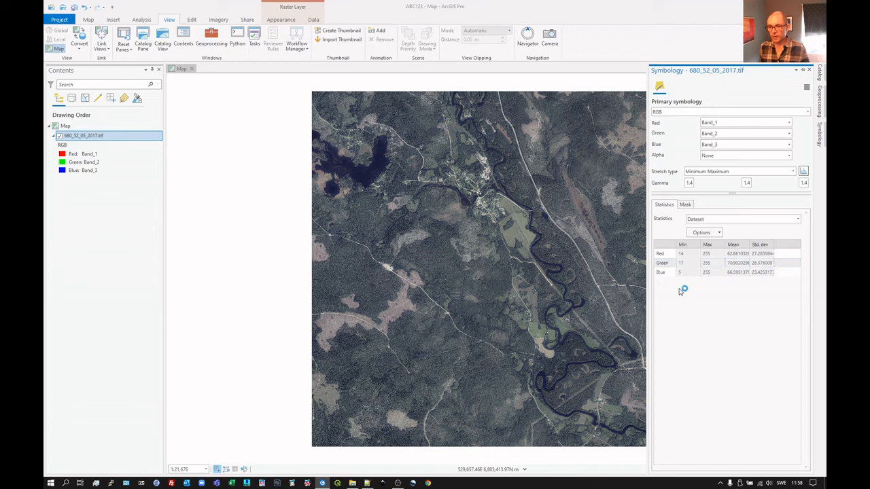
mouse_move(678, 310)
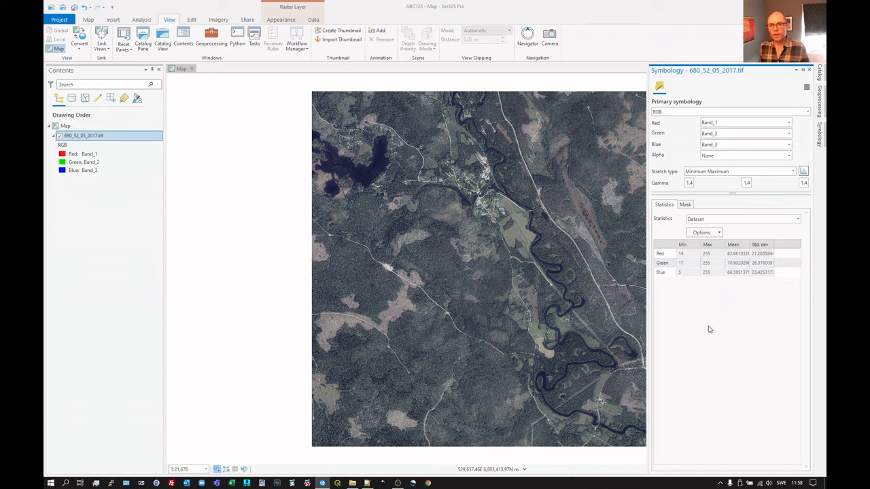
mouse_move(720, 315)
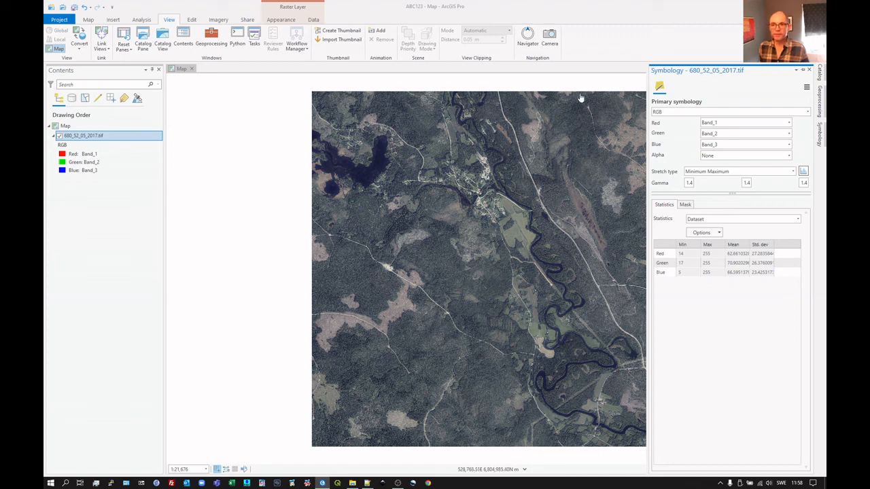
Close the Symbology pane, leaving the Minimum Maximum-stretched orthophoto in the map.
click(808, 70)
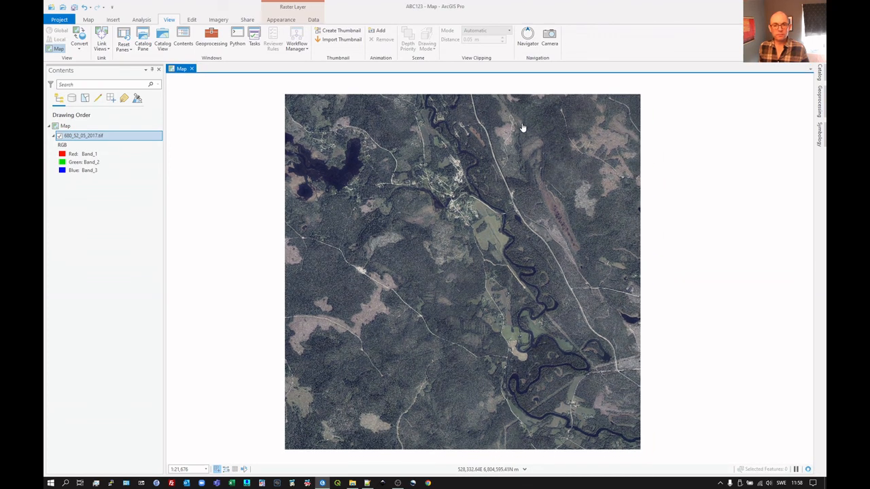